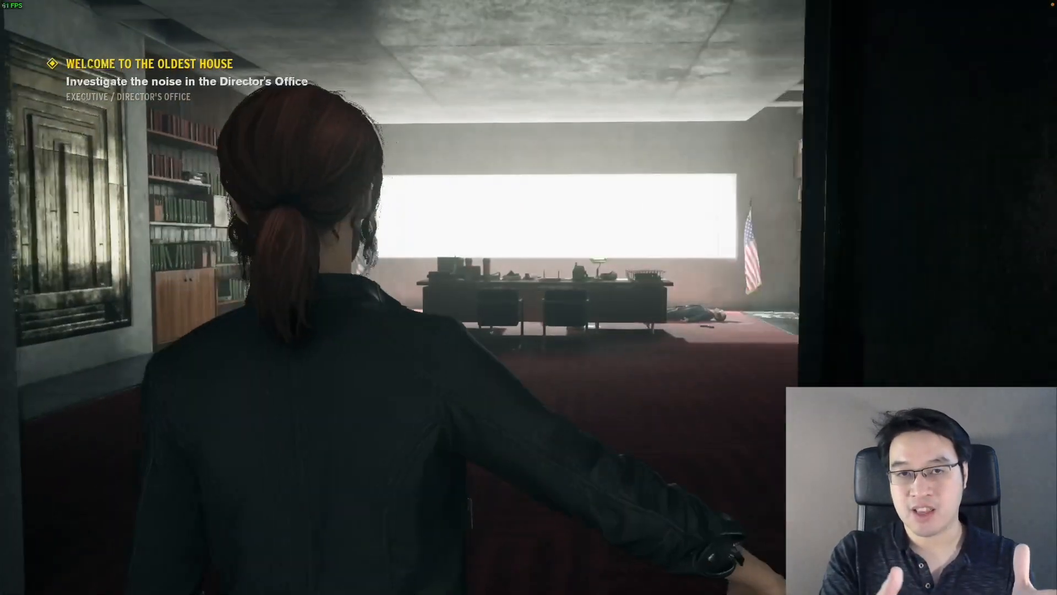
# Step: Bring up the Windows Blogs post and select the 'Introducing x64 emulation in preview' headline text
pyautogui.press('w')
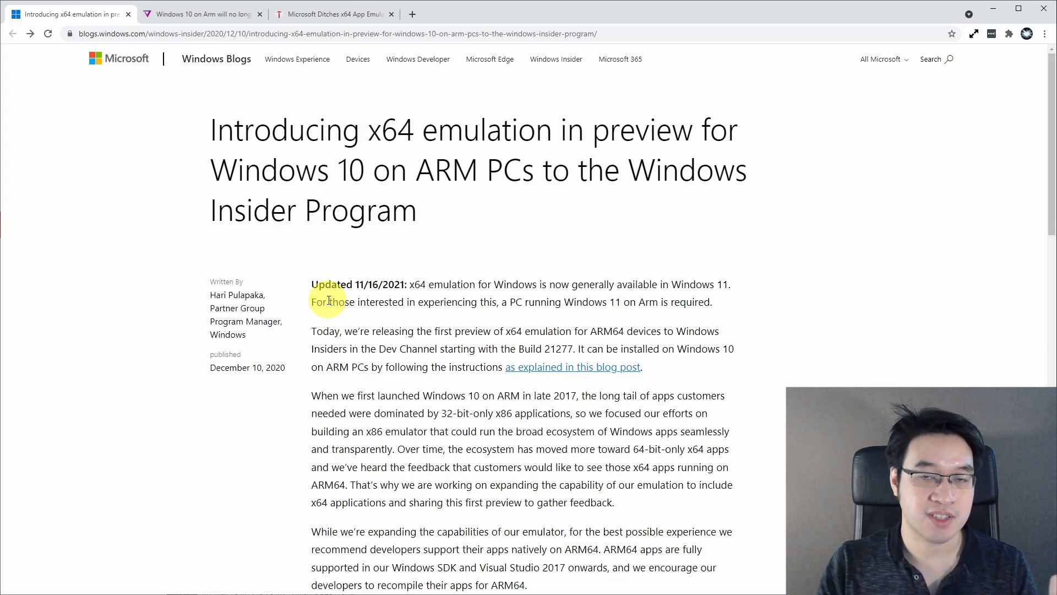
pyautogui.moveTo(311, 284); pyautogui.dragTo(664, 284)
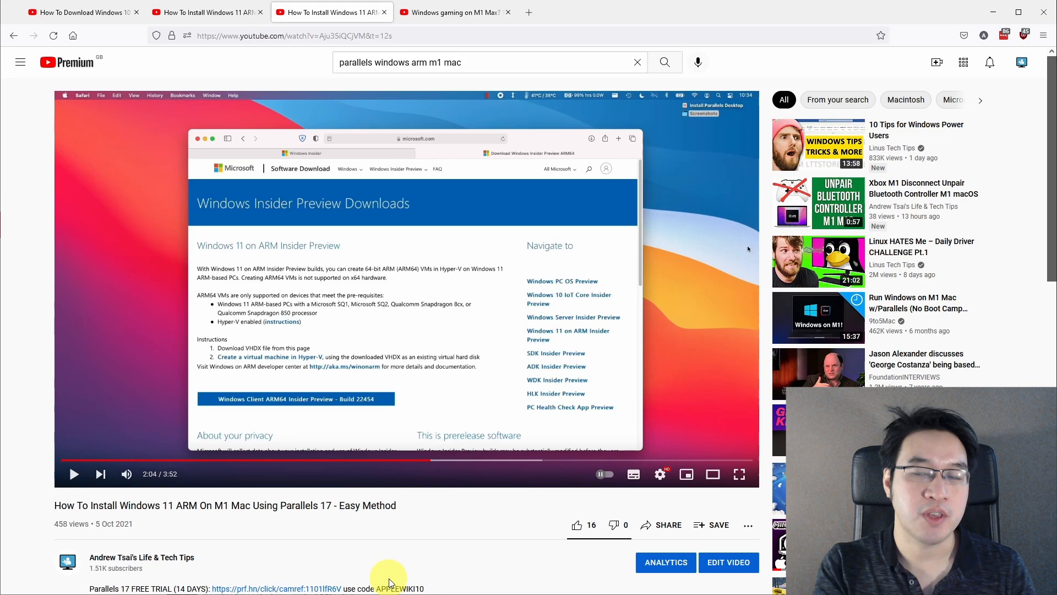
pyautogui.moveTo(412, 511)
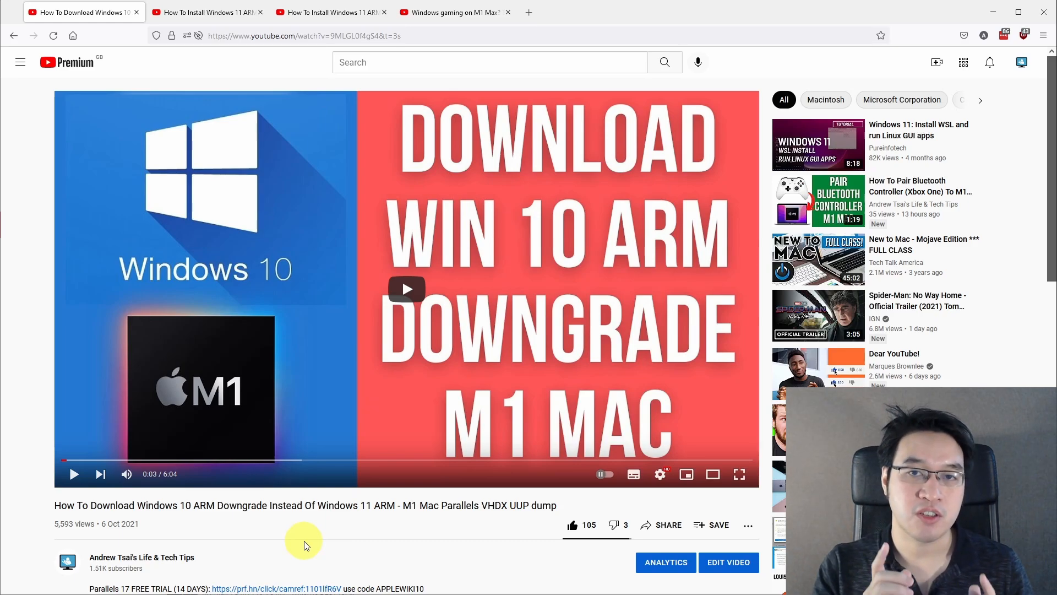
pyautogui.moveTo(322, 554)
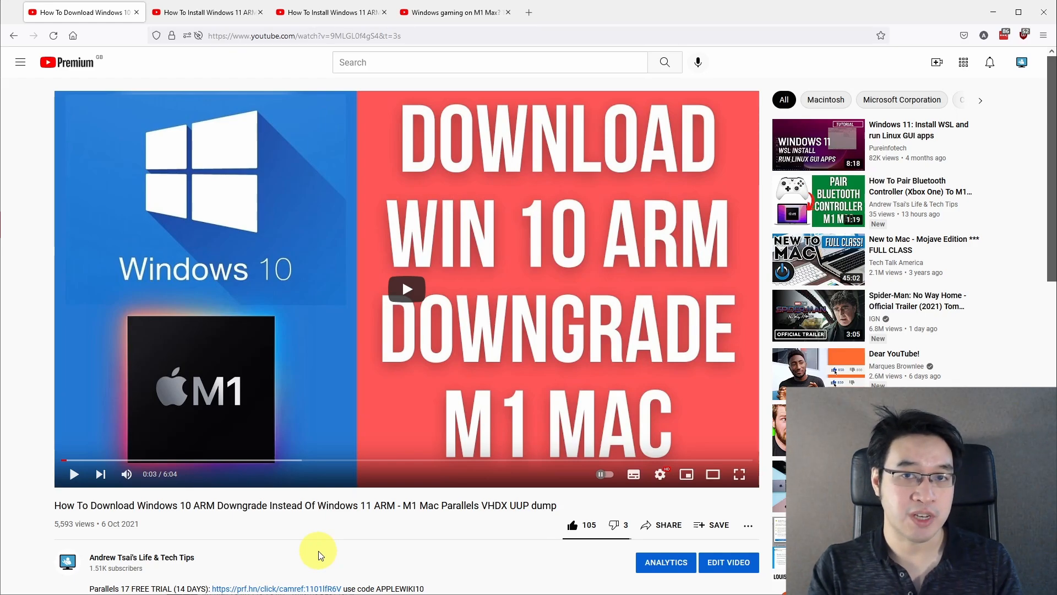
pyautogui.moveTo(520, 555)
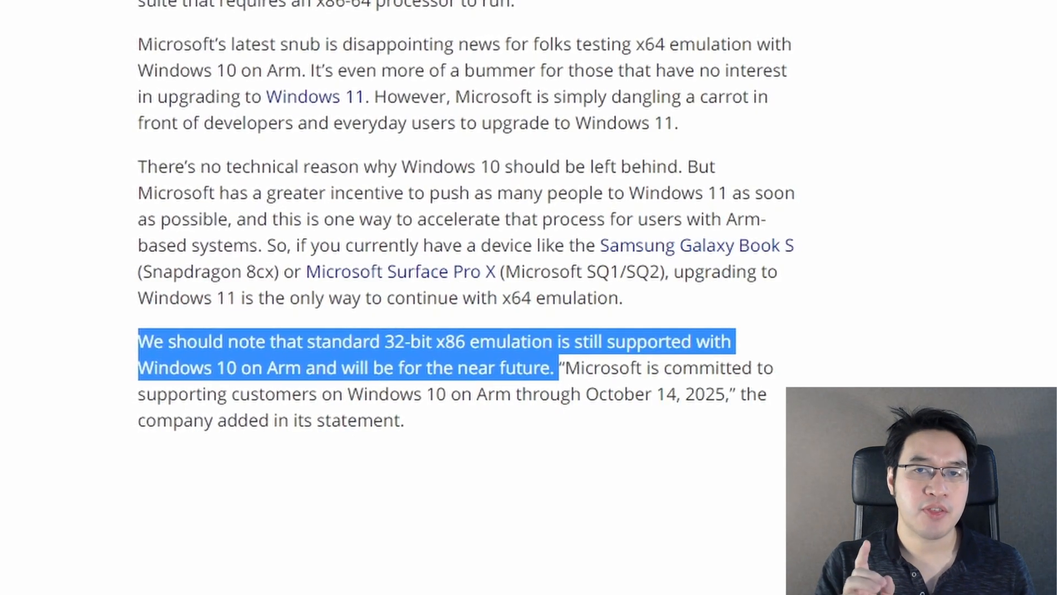
# Step: Scroll the news article to the highlighted sentence that 32-bit x86 emulation stays supported on Windows 10 on Arm
pyautogui.scroll(-3)
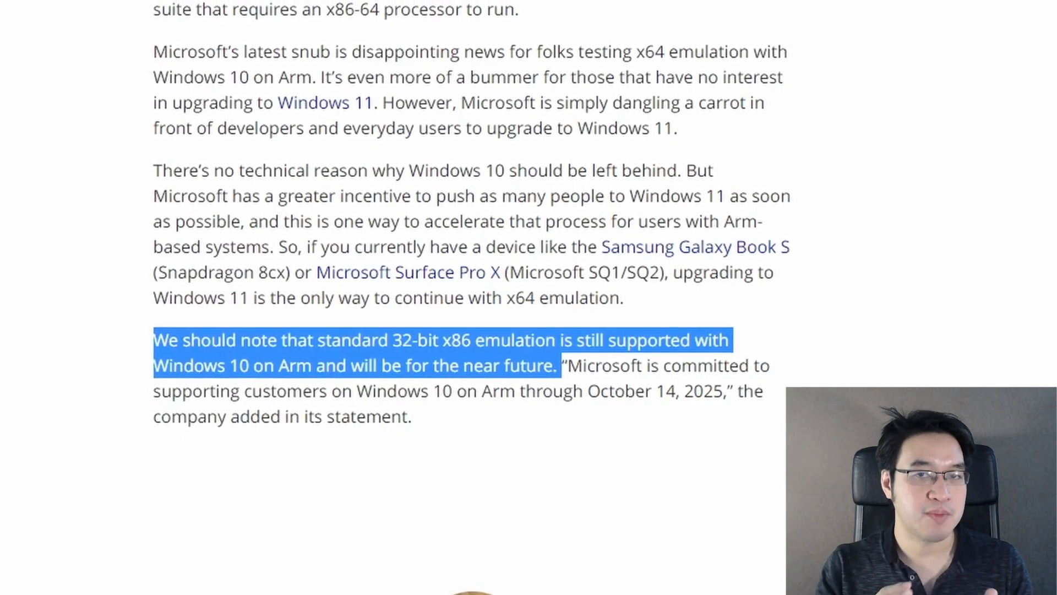
pyautogui.scroll(-3)
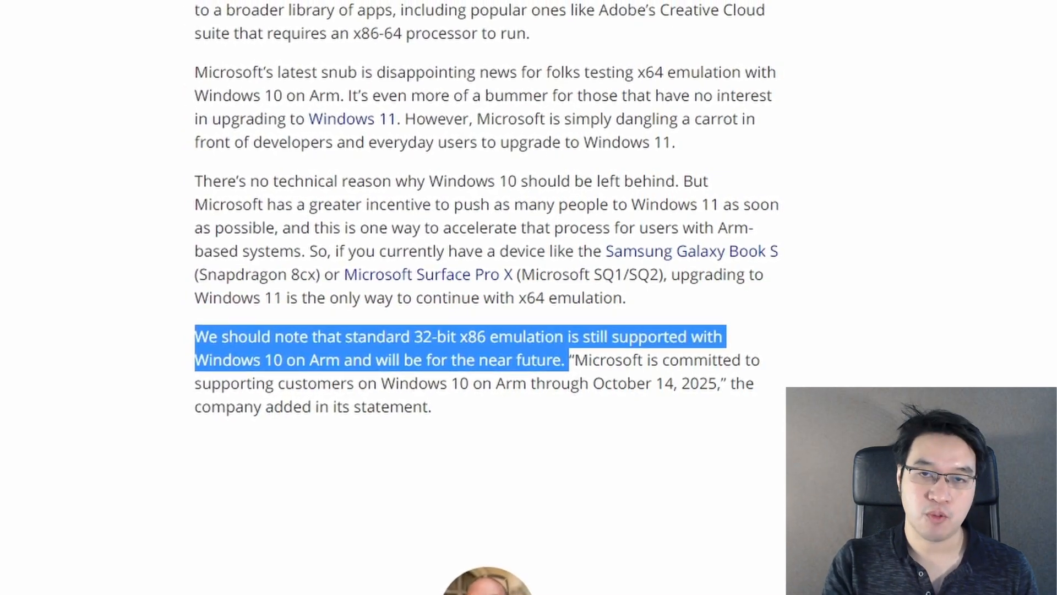
pyautogui.scroll(-3)
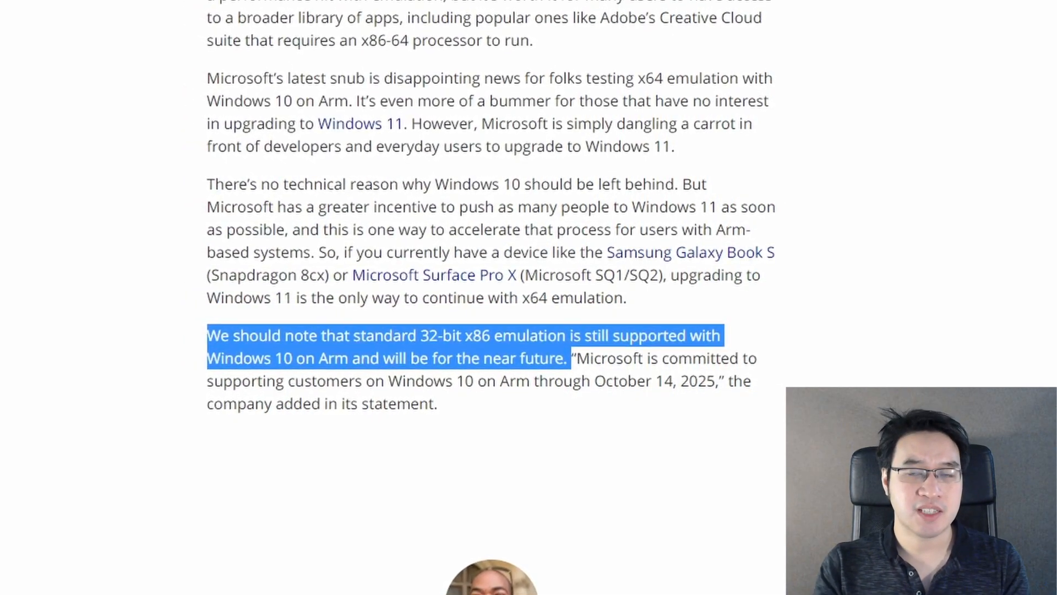
pyautogui.scroll(3)
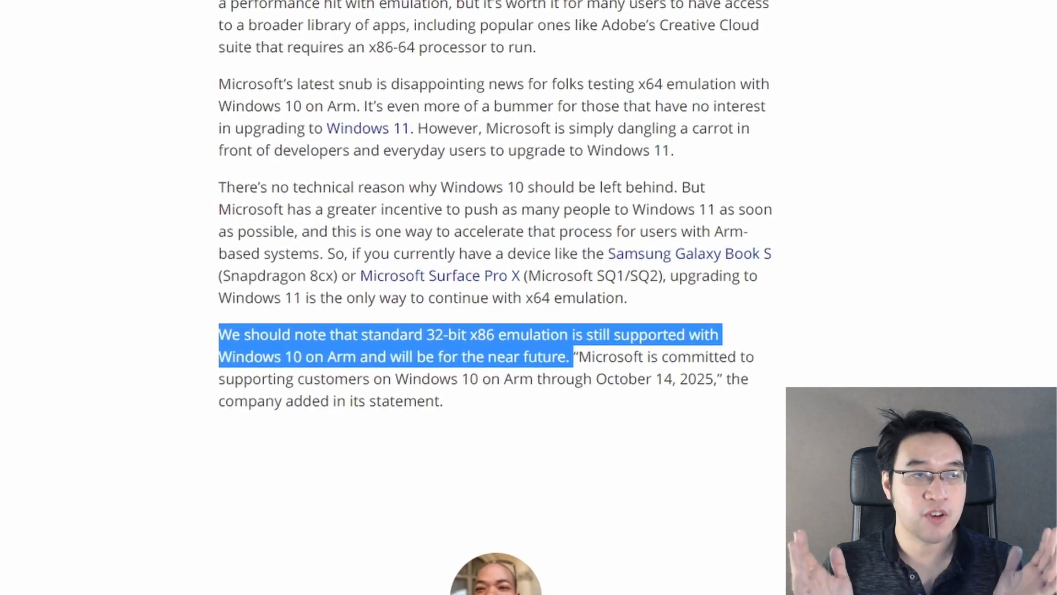
pyautogui.scroll(-3)
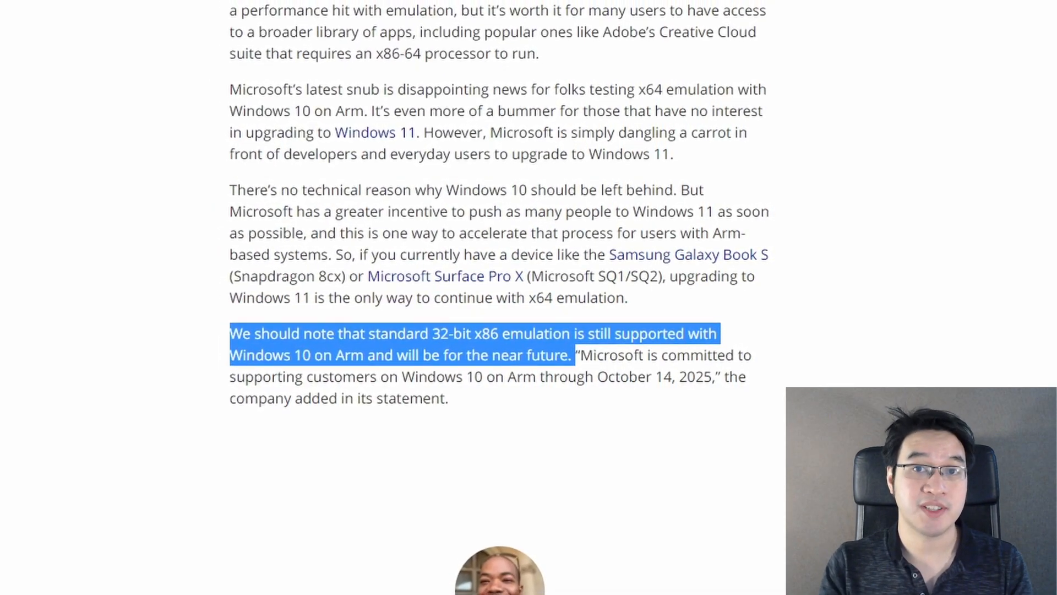